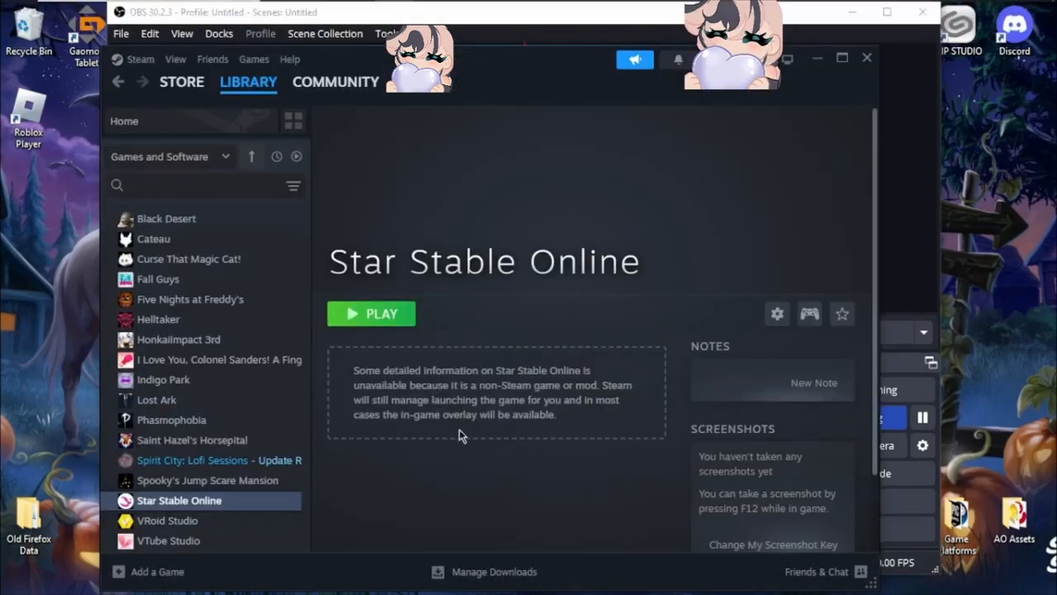
Add a game from outside the Steam store, then review Steam's global controller settings.
{"action": "left_click", "coordinate": [248, 81]}
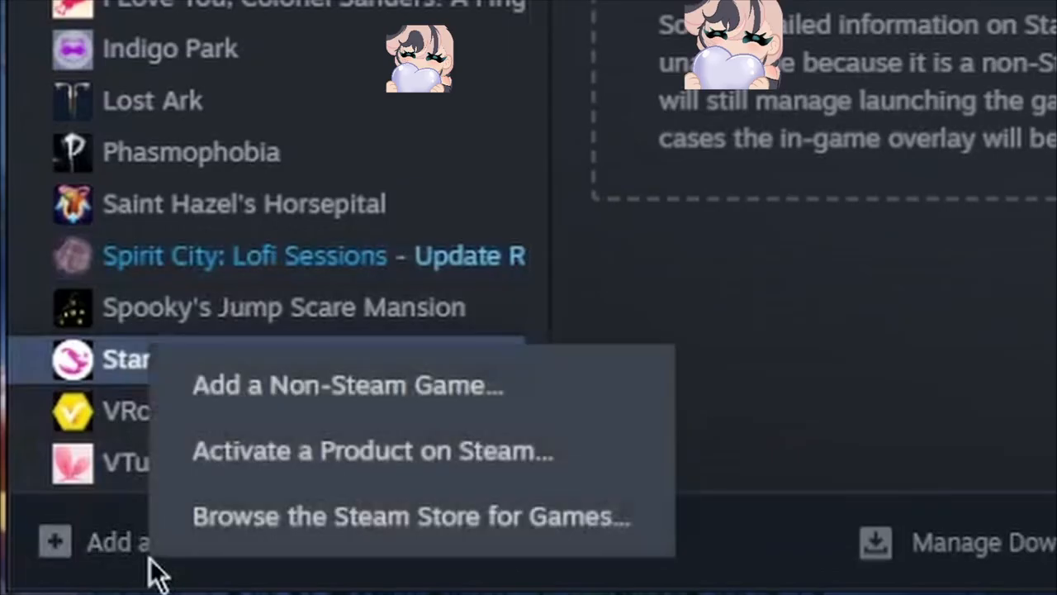
{"action": "mouse_move", "coordinate": [346, 385]}
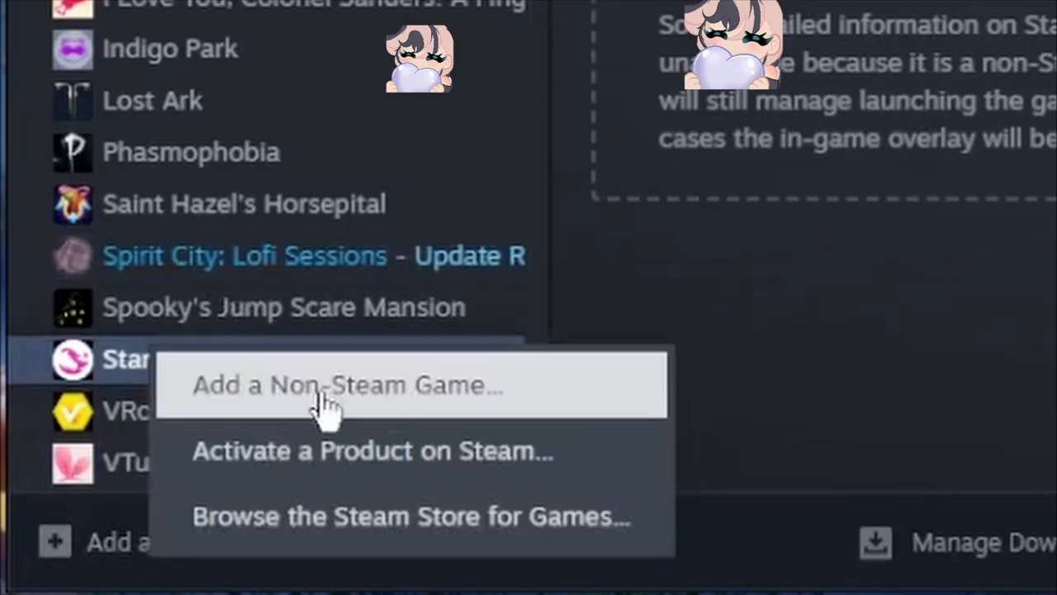
{"action": "left_click", "coordinate": [347, 384]}
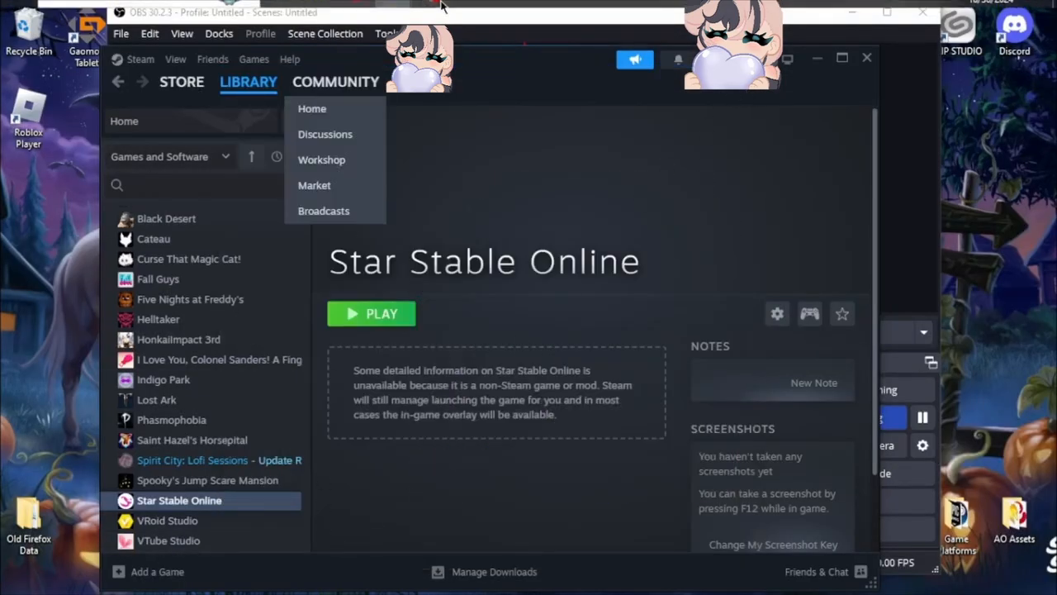
{"action": "left_click", "coordinate": [384, 236]}
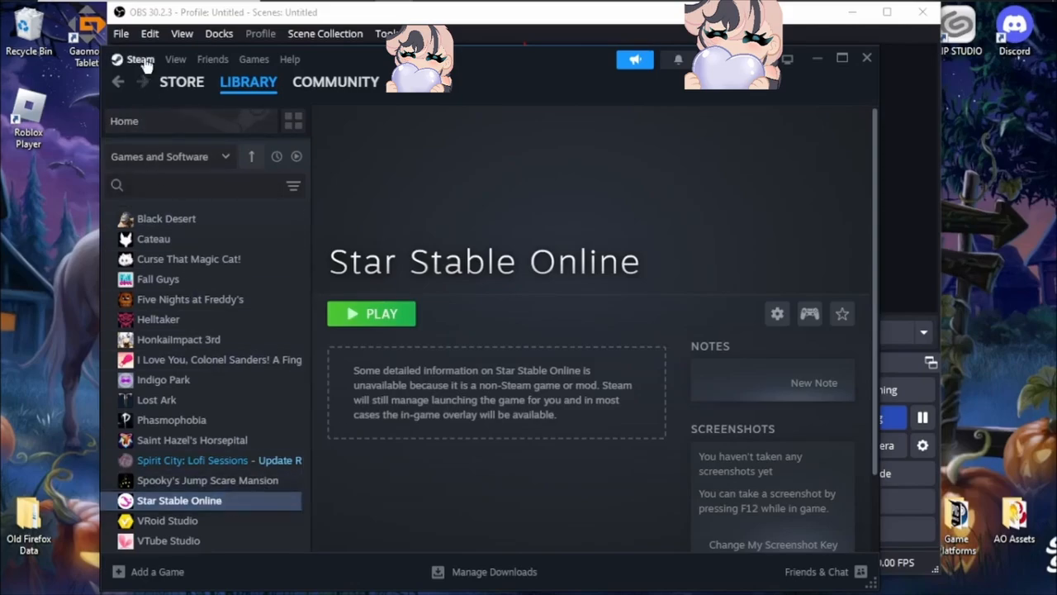
{"action": "left_click", "coordinate": [140, 58]}
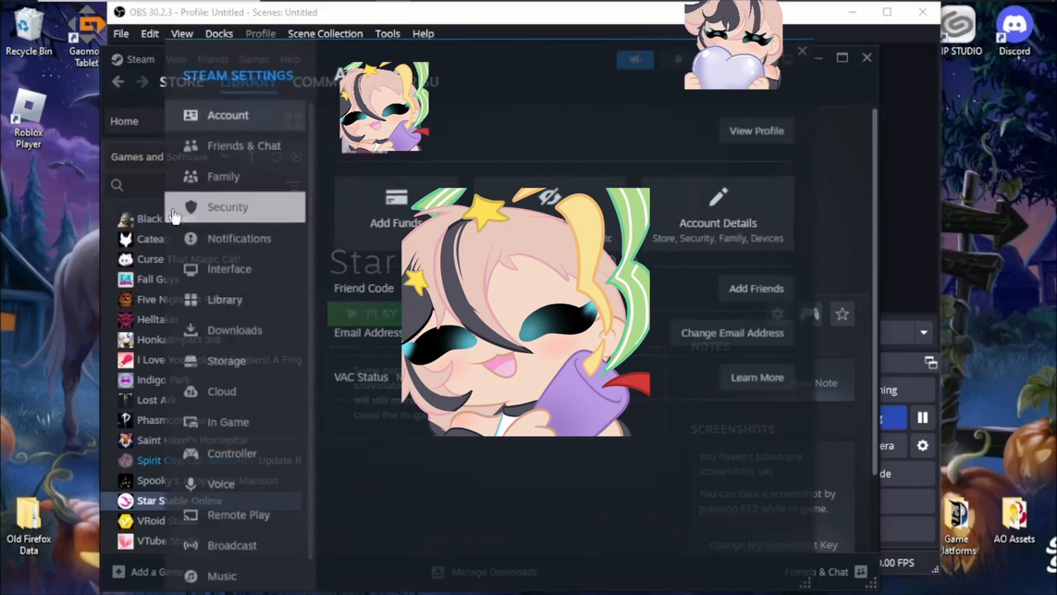
{"action": "left_click", "coordinate": [229, 454]}
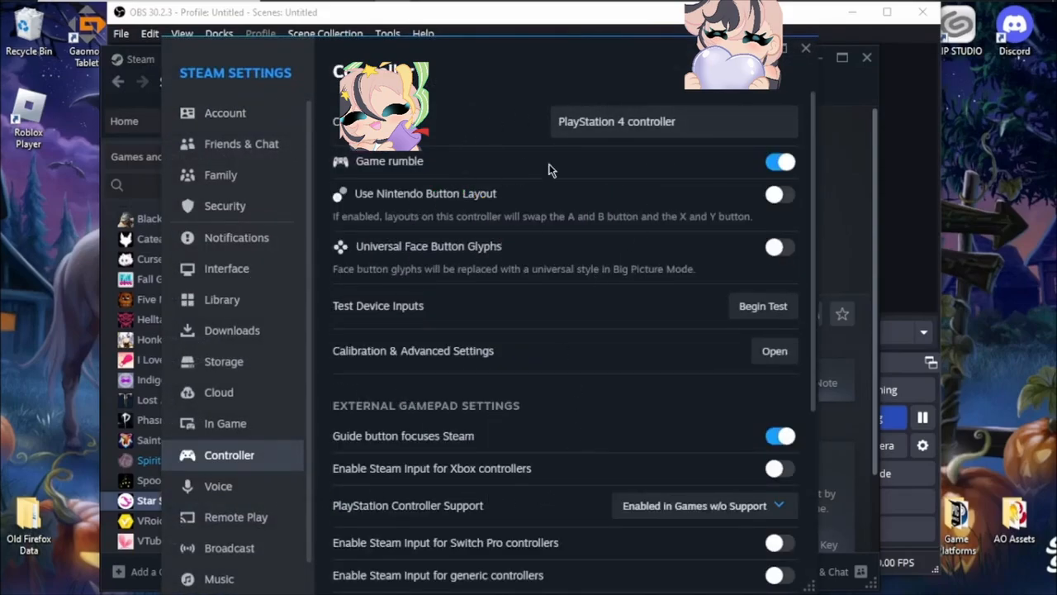
{"action": "mouse_move", "coordinate": [588, 267]}
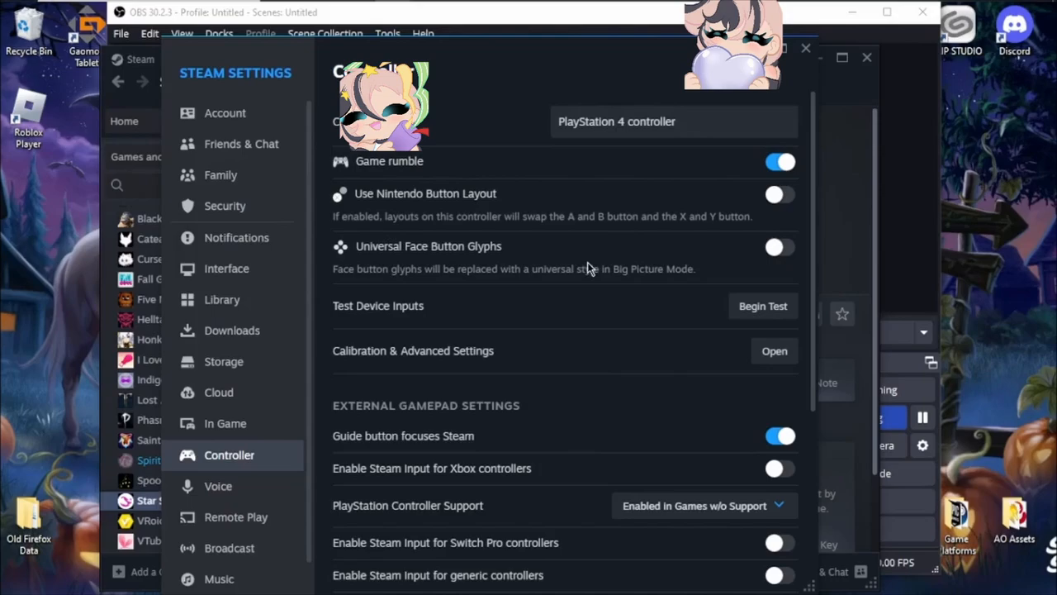
{"action": "scroll", "scroll_direction": "down", "scroll_amount": 3}
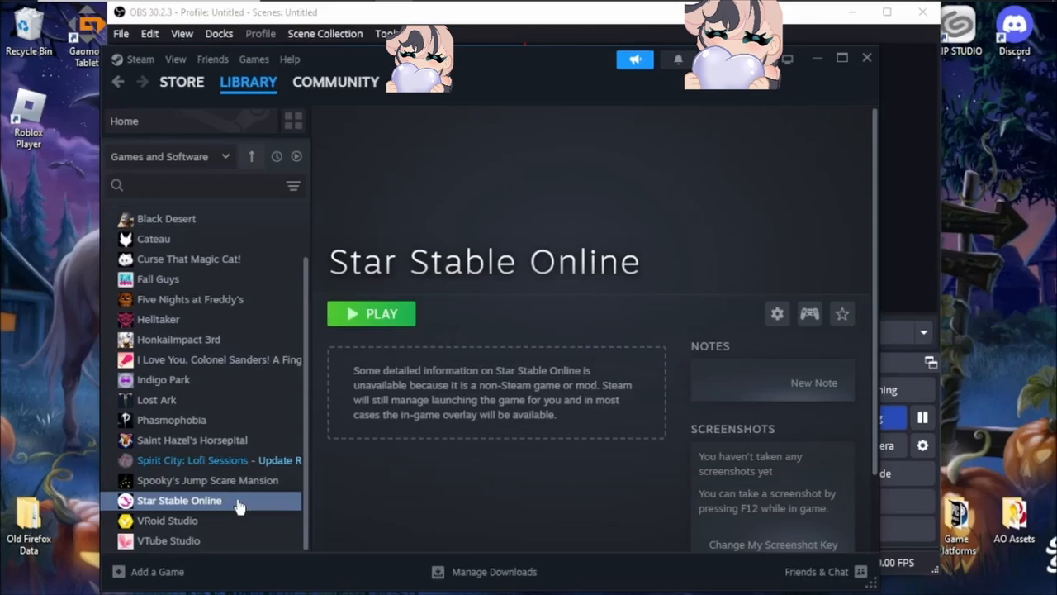
Open Star Stable Online's Properties and go to its Controller settings.
{"action": "right_click", "coordinate": [179, 500]}
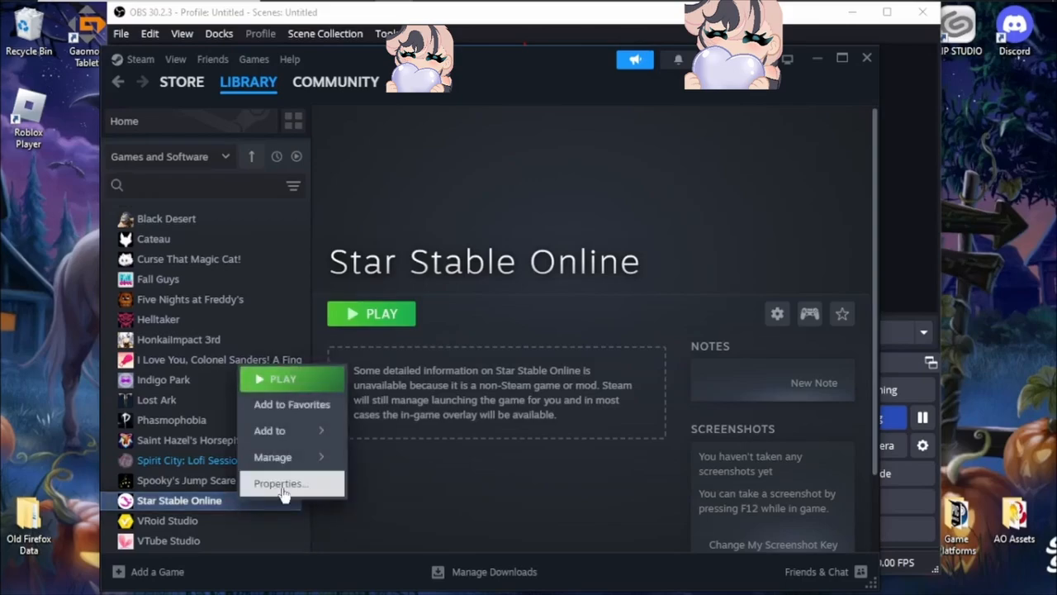
{"action": "left_click", "coordinate": [281, 483]}
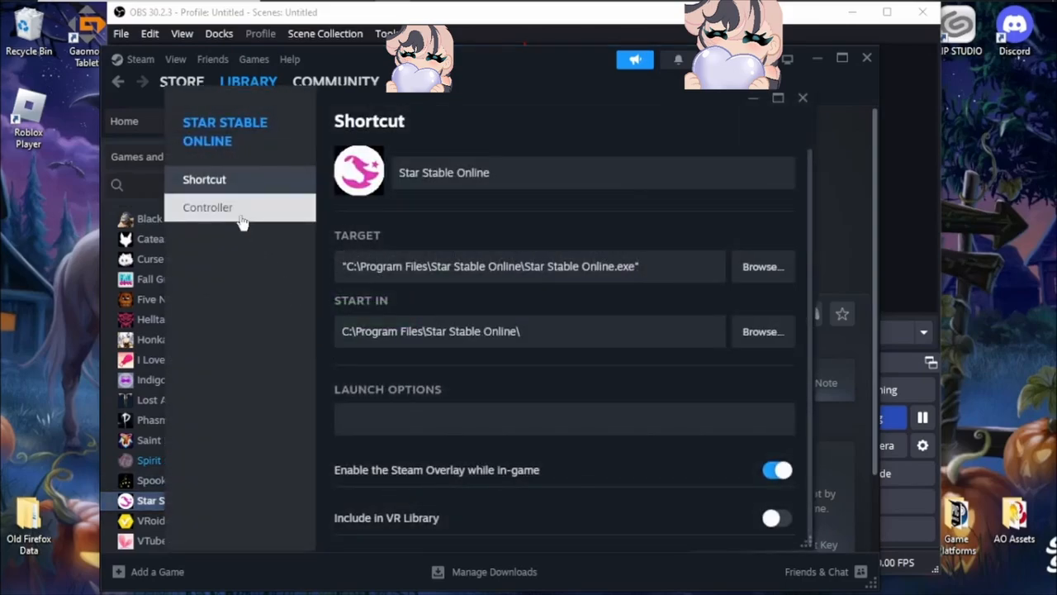
{"action": "left_click", "coordinate": [207, 207]}
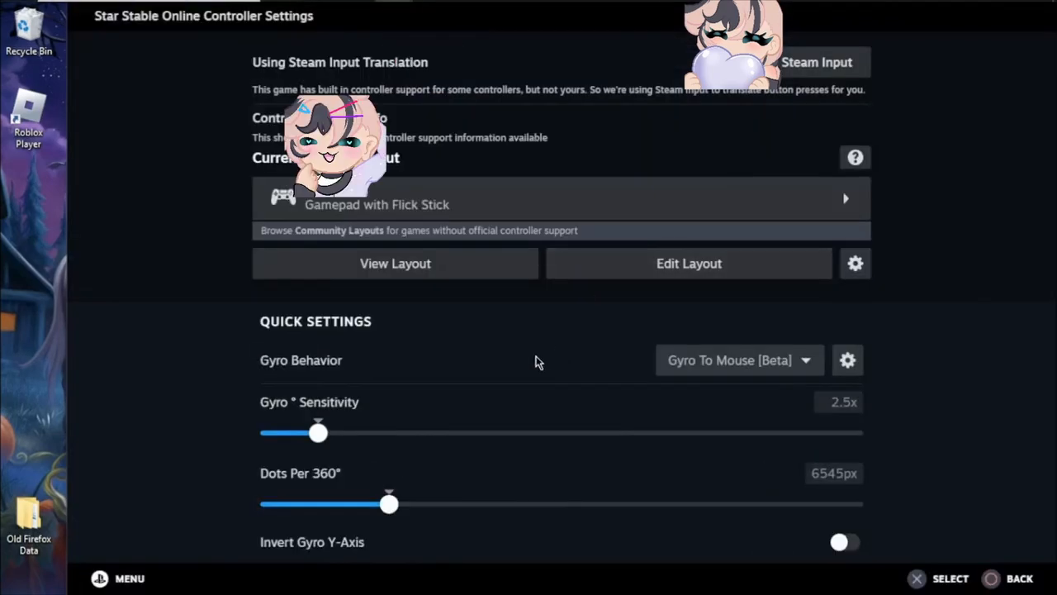
Browse layouts for Star Stable Online and show Valve's built-in templates.
{"action": "left_click", "coordinate": [560, 198]}
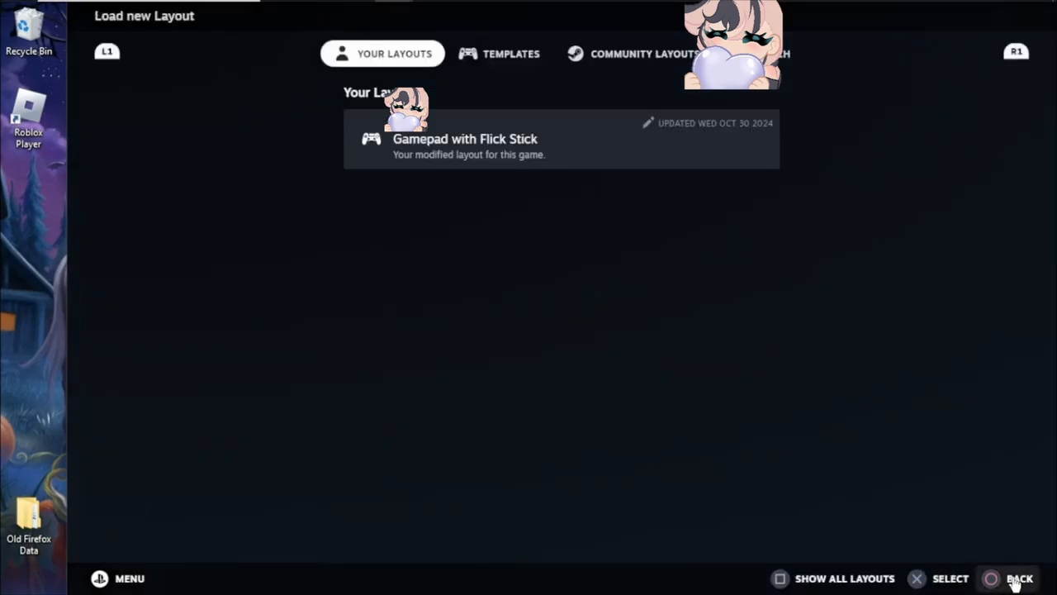
{"action": "left_click", "coordinate": [499, 53]}
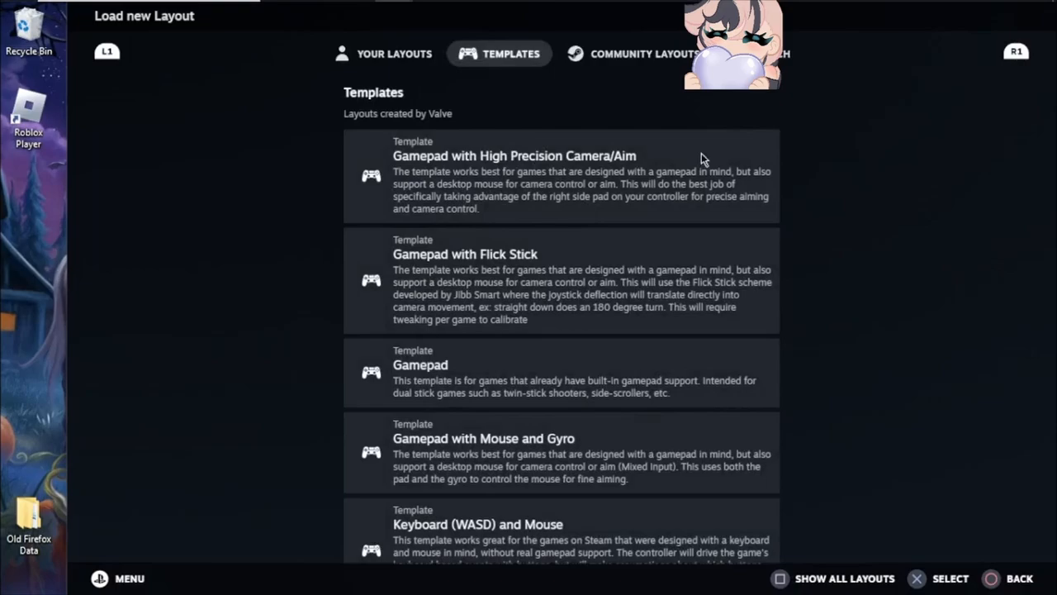
{"action": "mouse_move", "coordinate": [519, 289]}
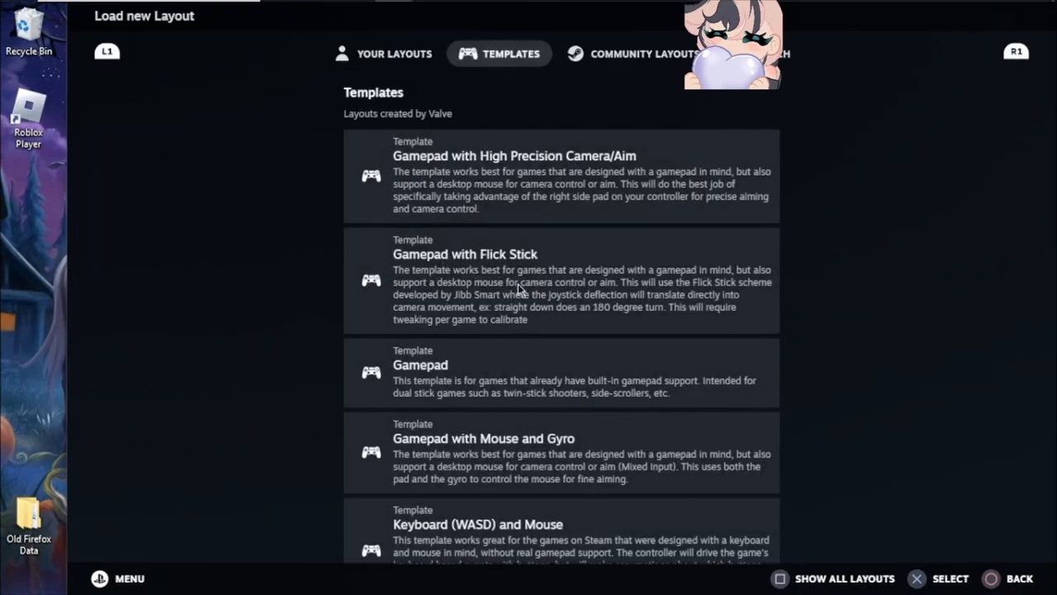
{"action": "mouse_move", "coordinate": [529, 272]}
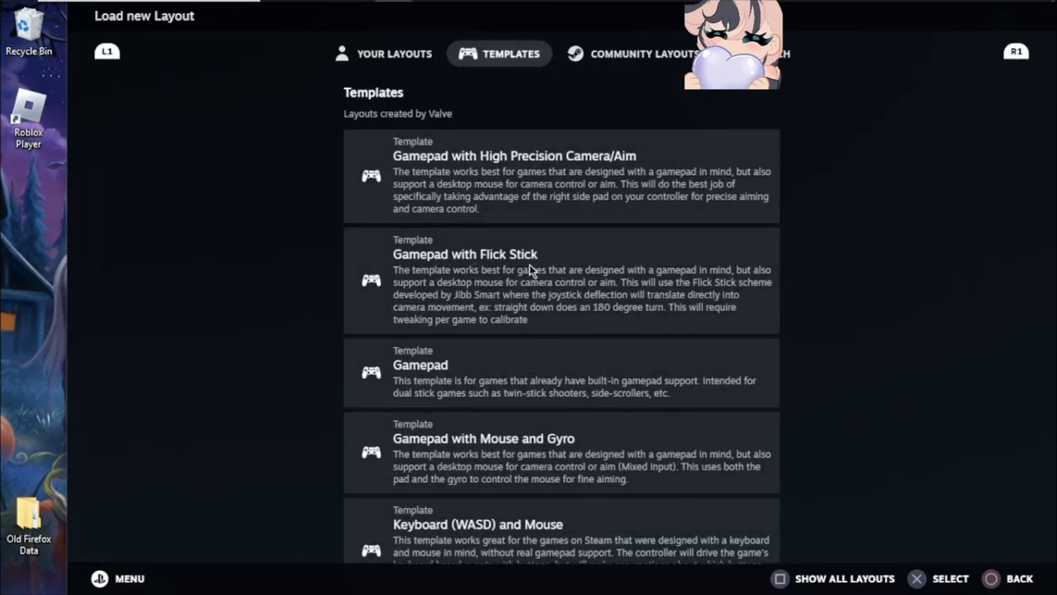
{"action": "mouse_move", "coordinate": [700, 359]}
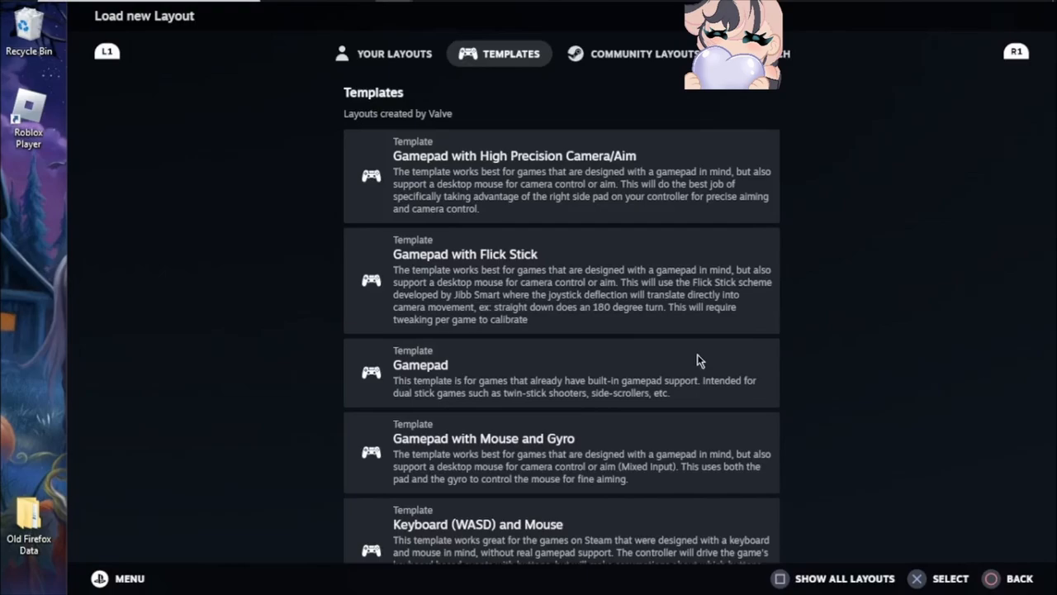
{"action": "mouse_move", "coordinate": [399, 74]}
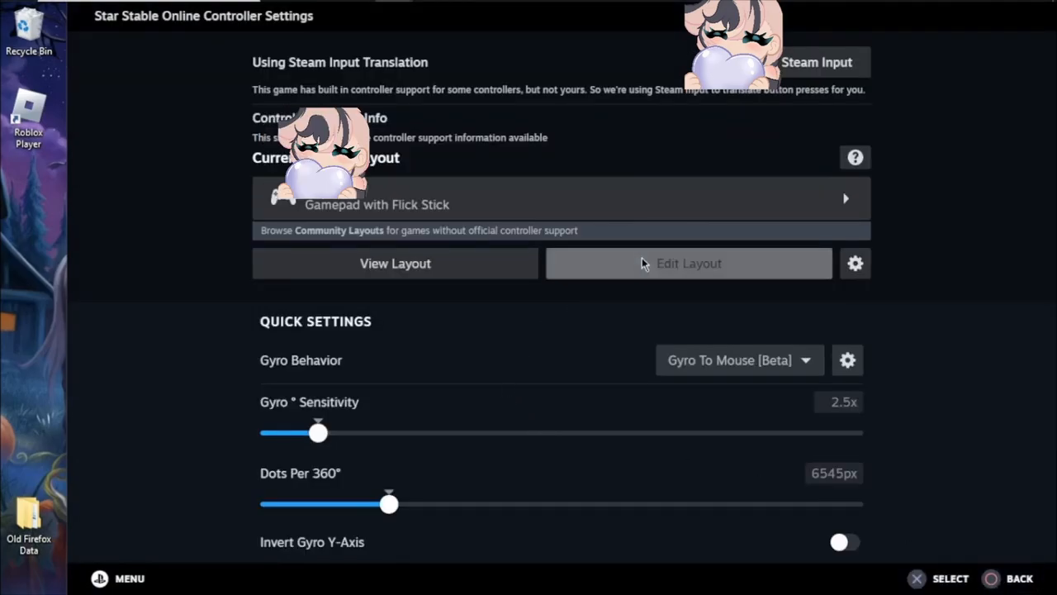
Open the layout editor and review the D-pad WASD mapping and trigger bindings.
{"action": "left_click", "coordinate": [689, 263]}
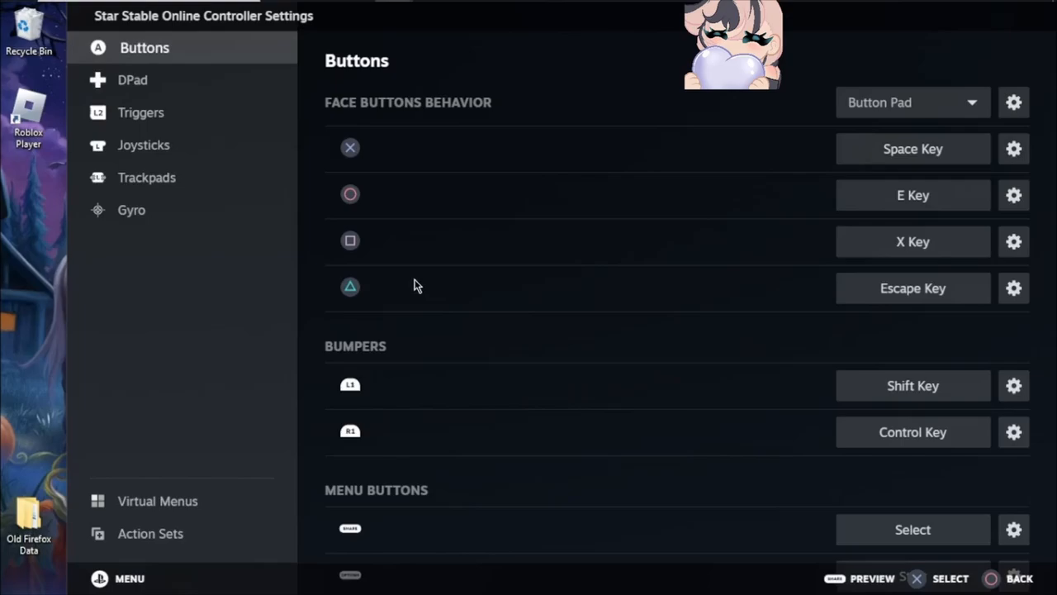
{"action": "mouse_move", "coordinate": [636, 200]}
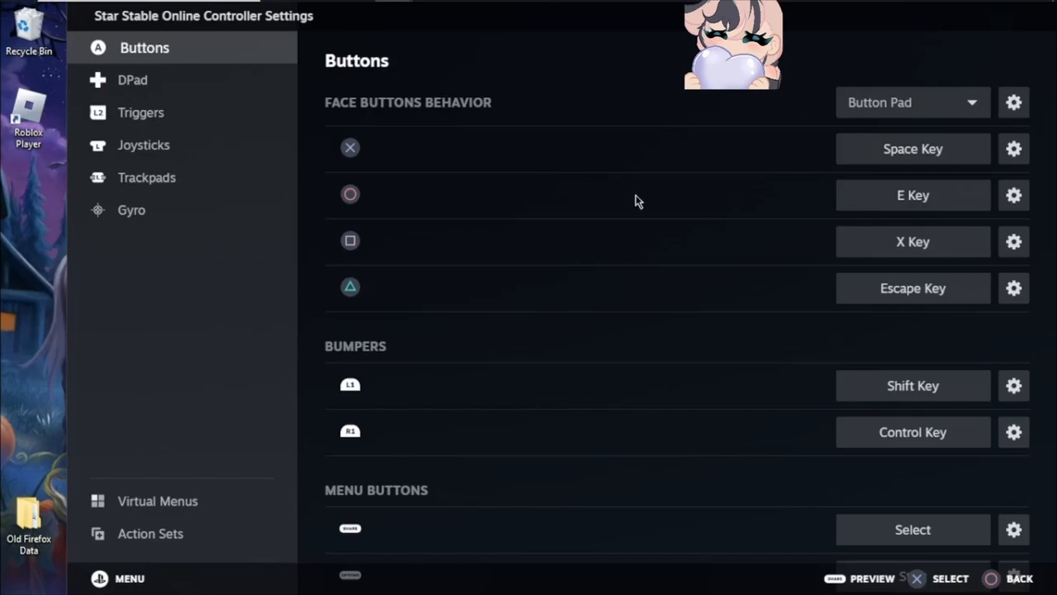
{"action": "mouse_move", "coordinate": [869, 151]}
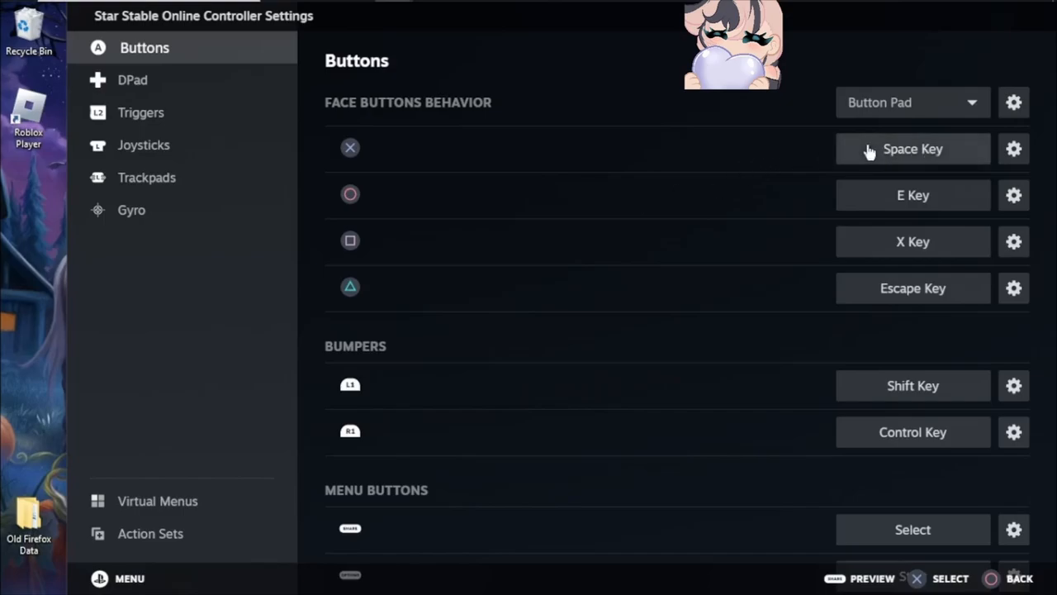
{"action": "mouse_move", "coordinate": [685, 212]}
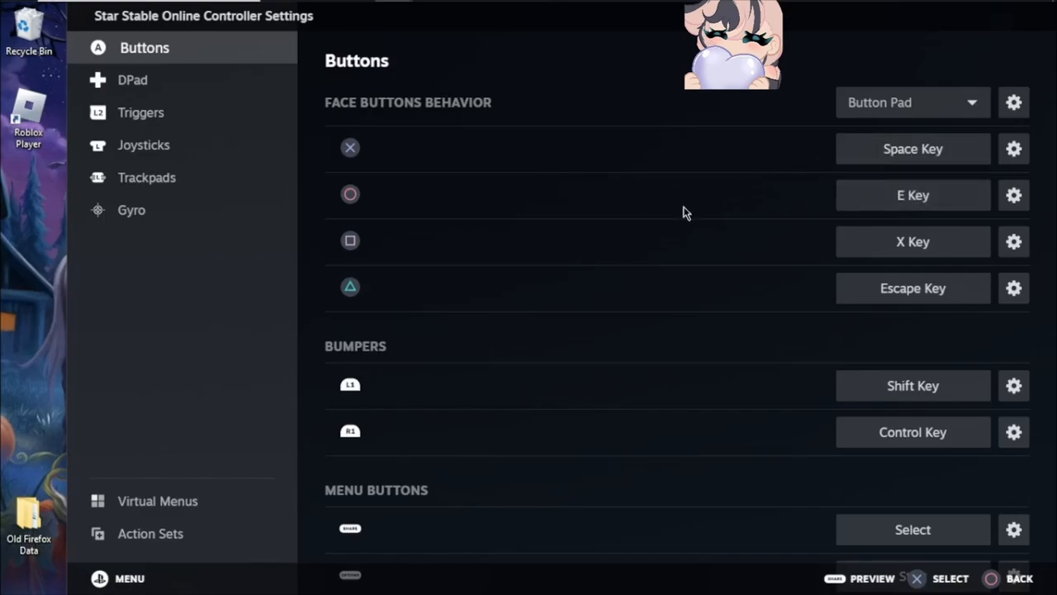
{"action": "mouse_move", "coordinate": [599, 254]}
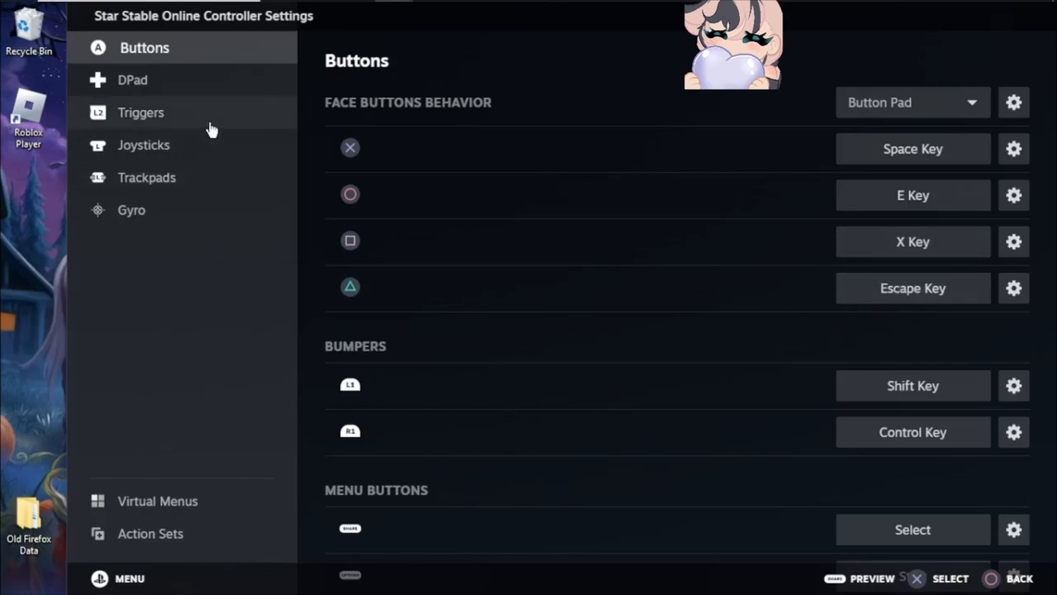
{"action": "left_click", "coordinate": [136, 79]}
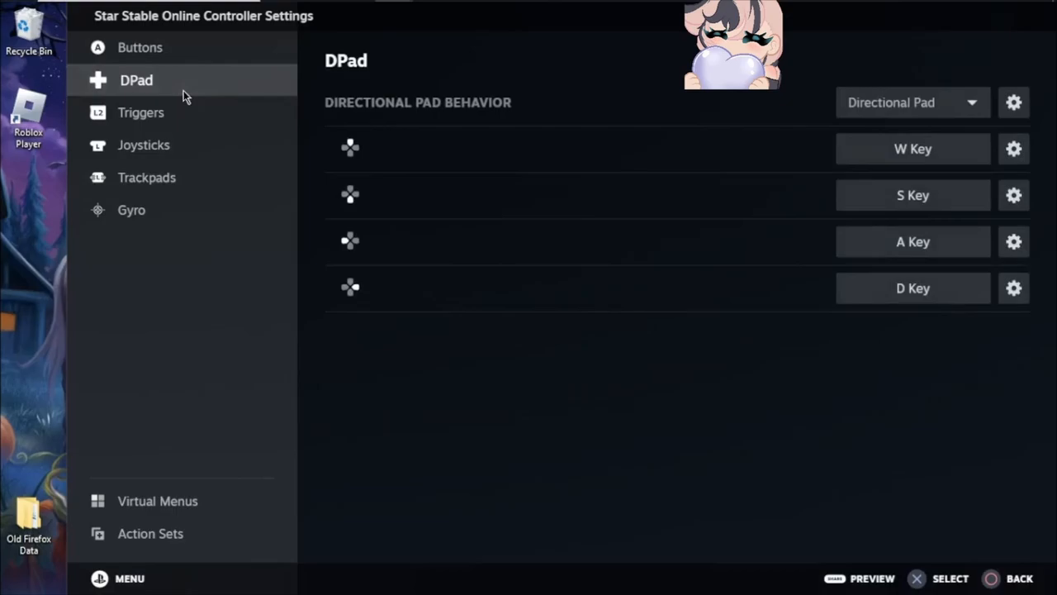
{"action": "mouse_move", "coordinate": [877, 321]}
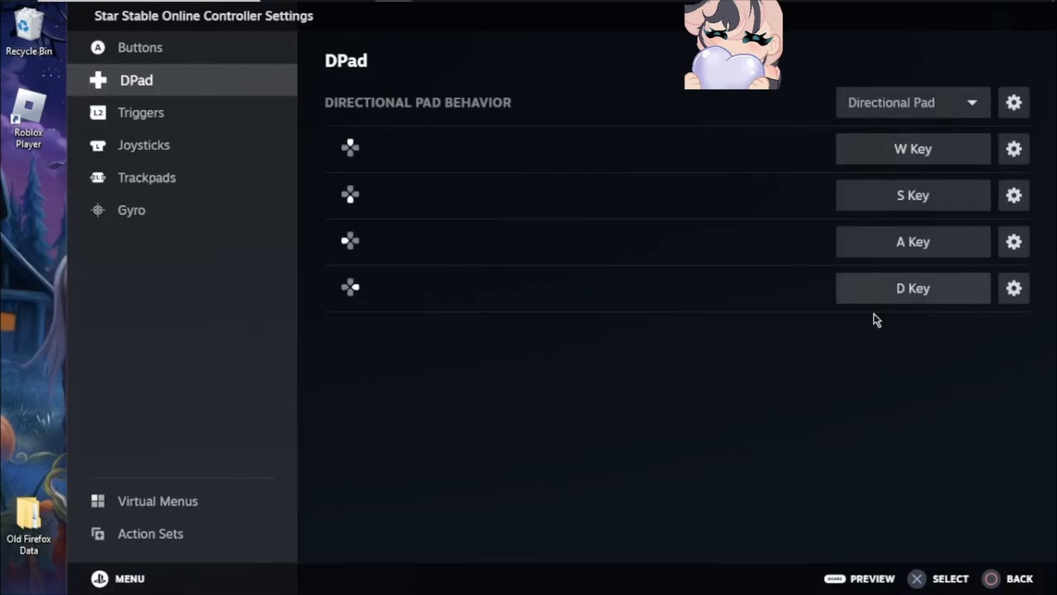
{"action": "mouse_move", "coordinate": [874, 360]}
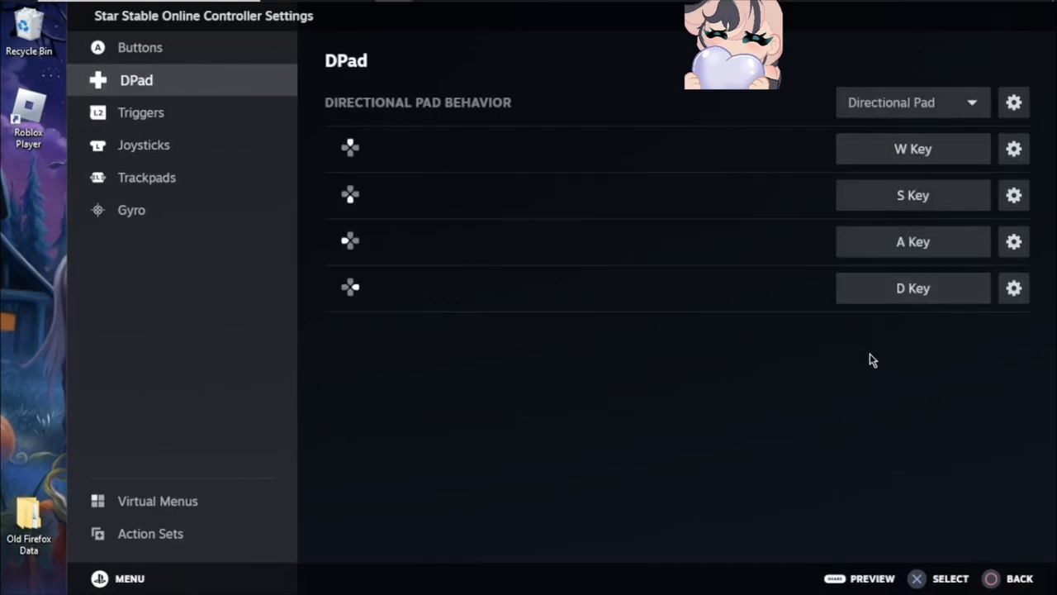
{"action": "mouse_move", "coordinate": [359, 166]}
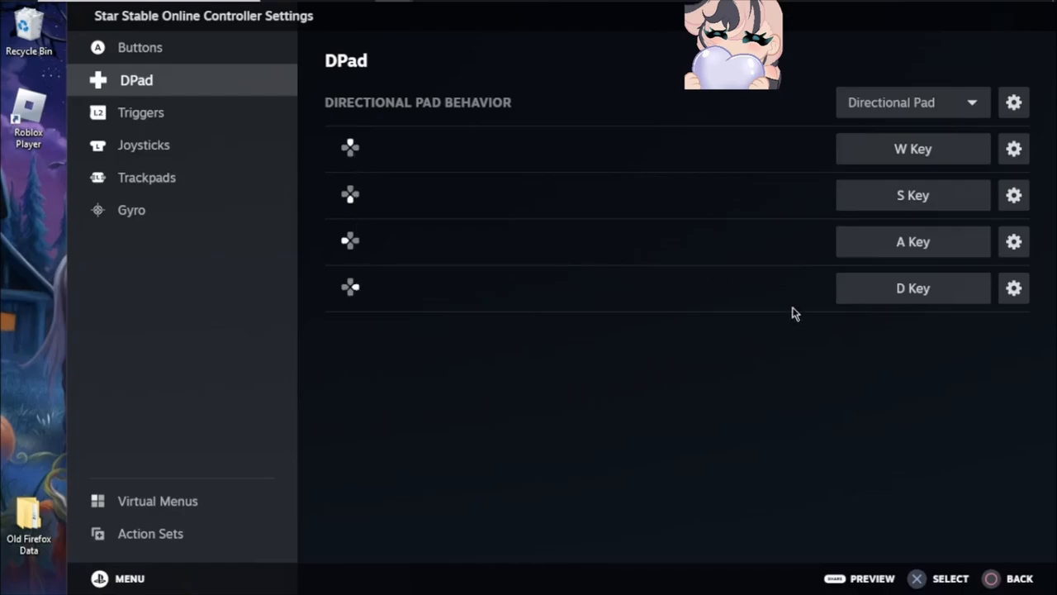
{"action": "mouse_move", "coordinate": [473, 254]}
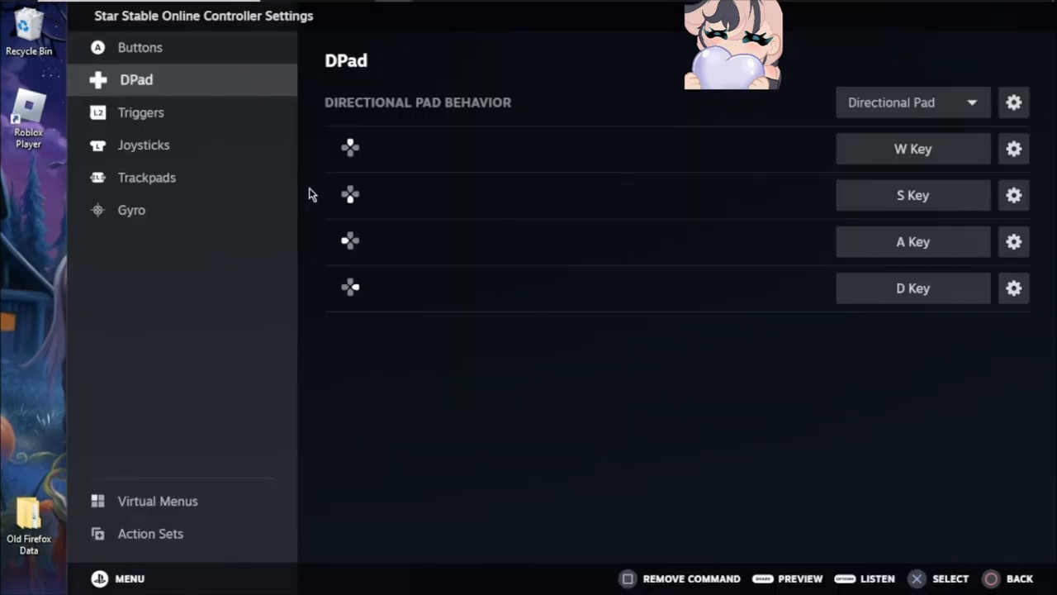
{"action": "mouse_move", "coordinate": [450, 221]}
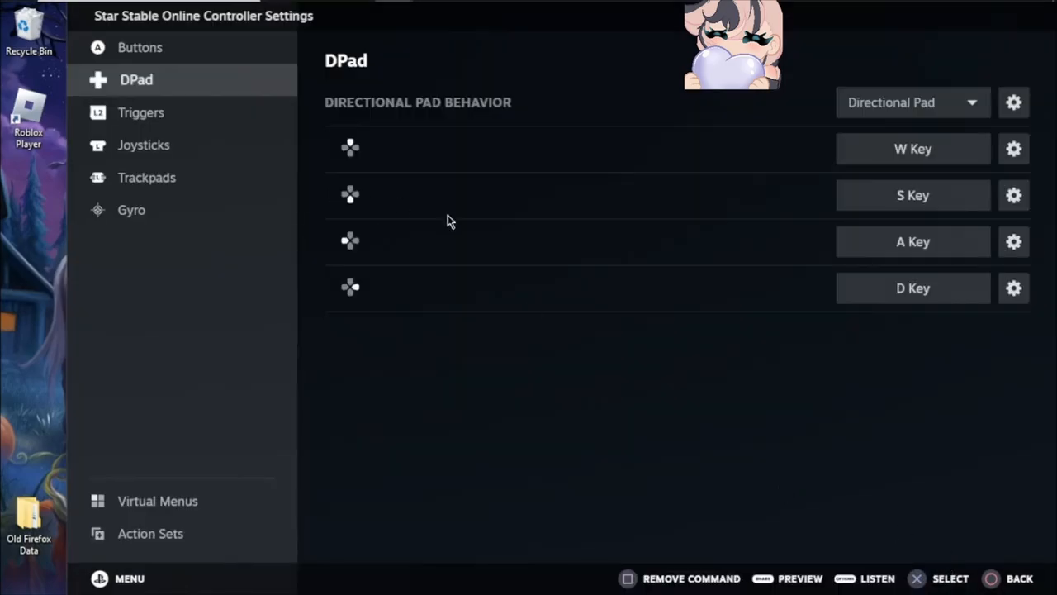
{"action": "mouse_move", "coordinate": [181, 120]}
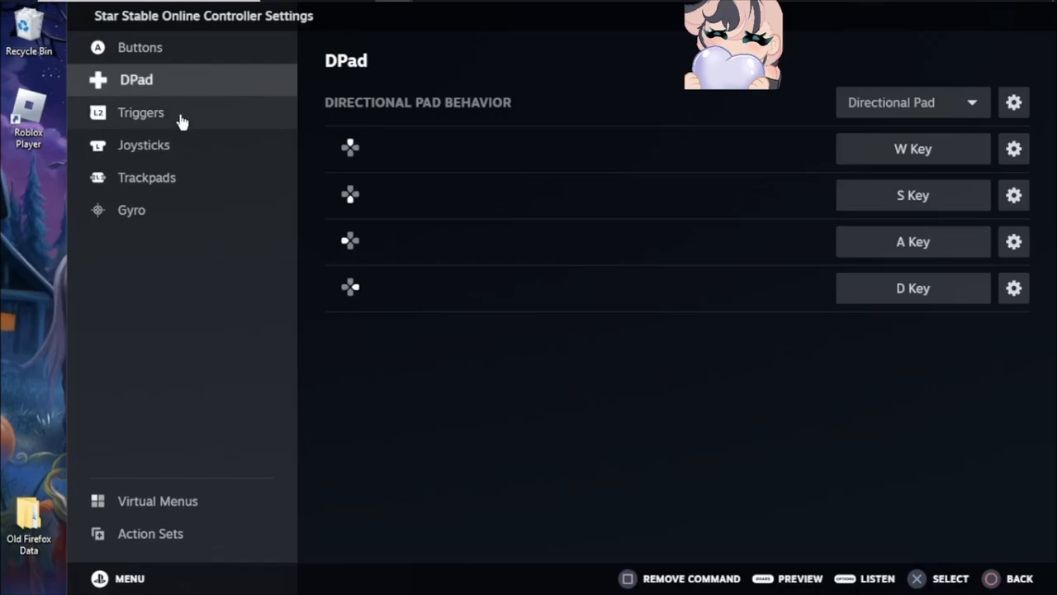
{"action": "left_click", "coordinate": [140, 112]}
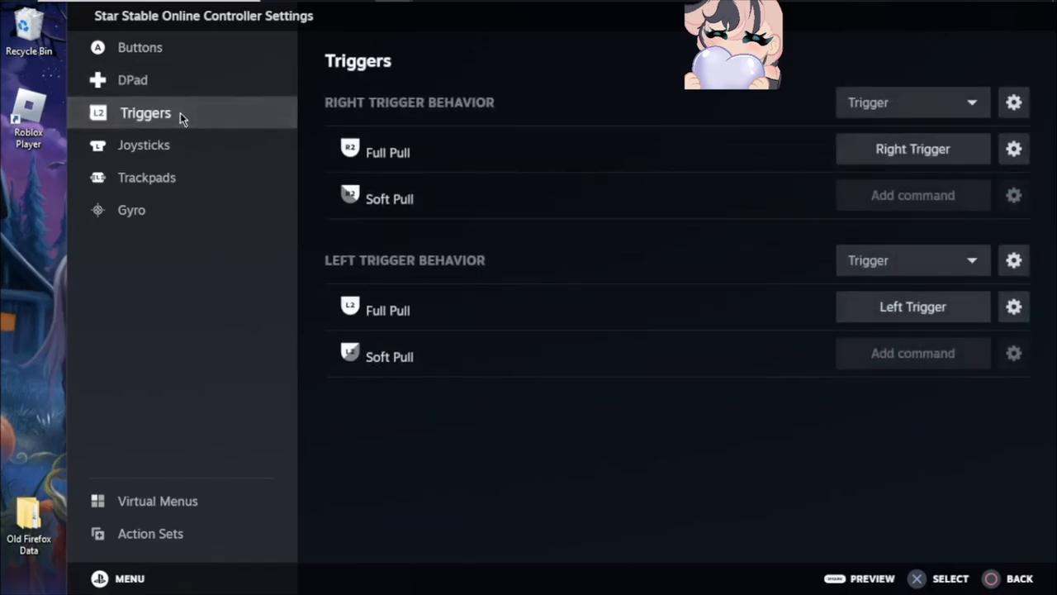
{"action": "mouse_move", "coordinate": [700, 118]}
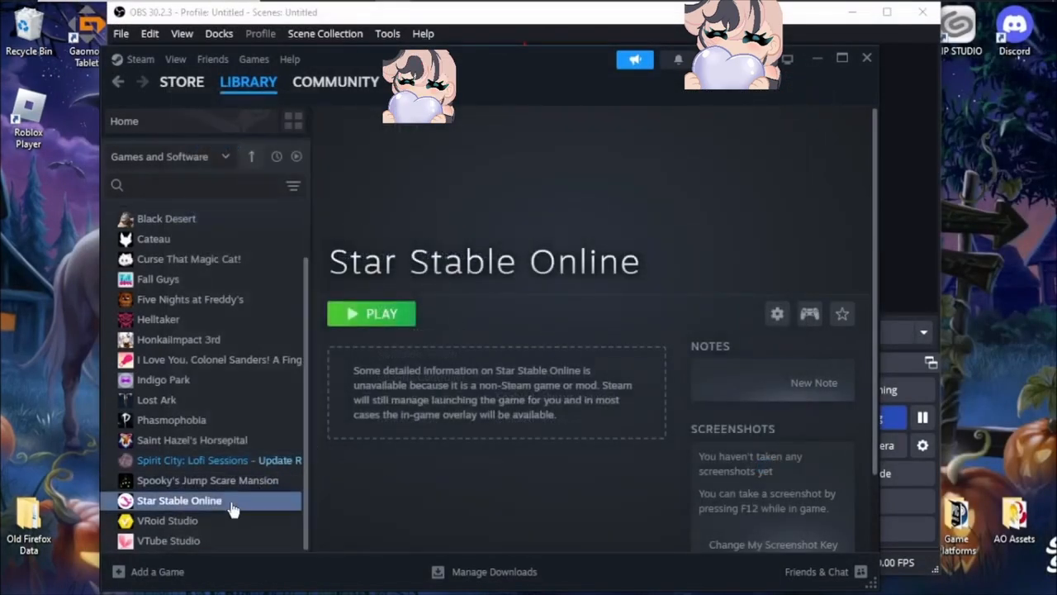
Launch Star Stable Online from Steam and press W to ride the horse.
{"action": "left_click", "coordinate": [371, 313]}
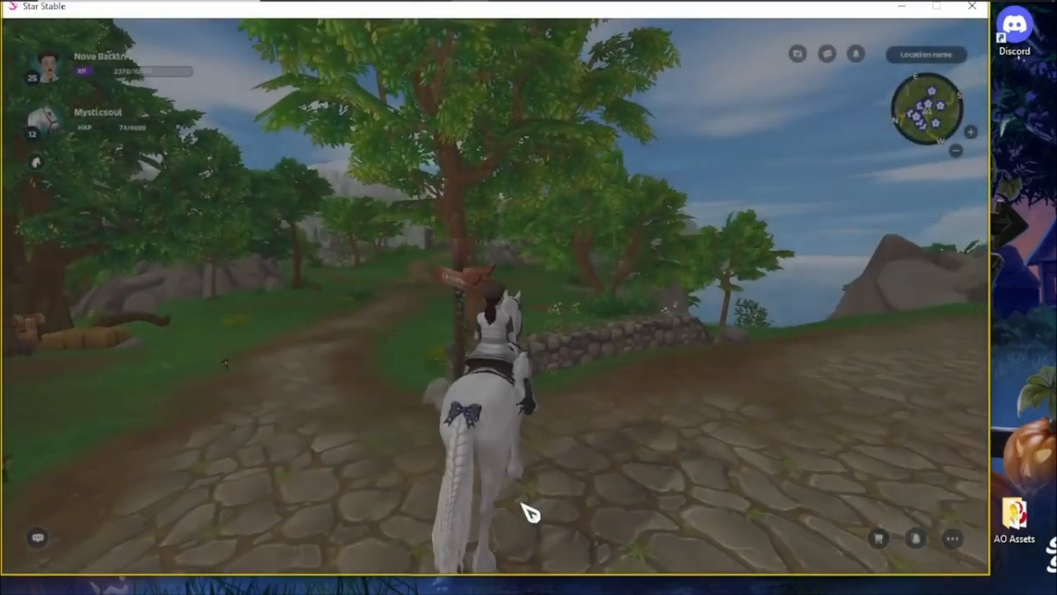
{"action": "key", "text": "w"}
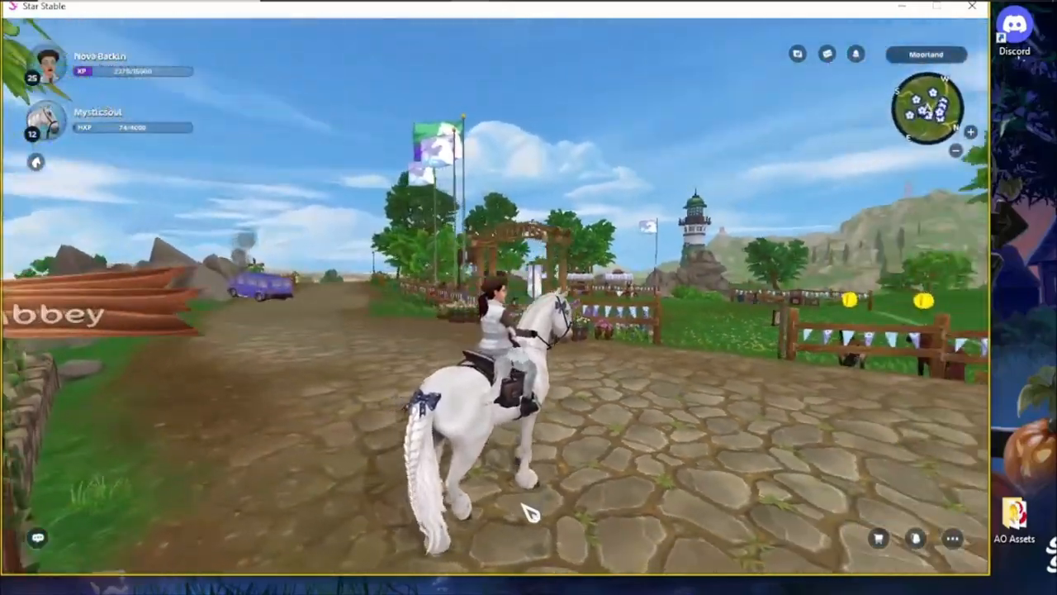